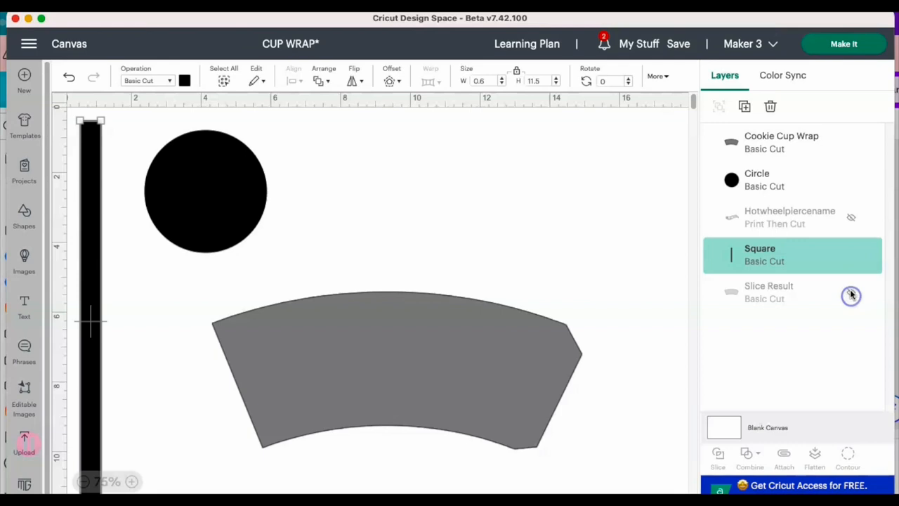
# Unhide the Slice Result cup wrap layer and select it on the canvas
pyautogui.click(850, 293)
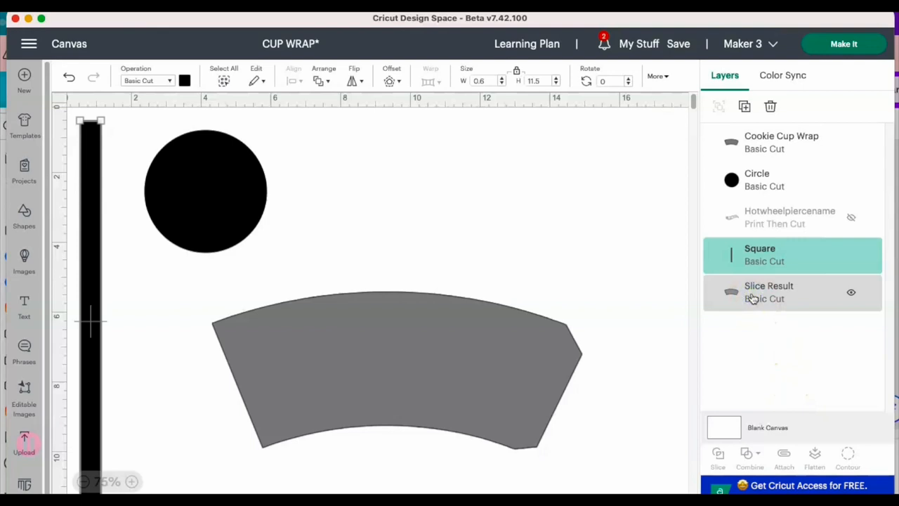
pyautogui.click(769, 292)
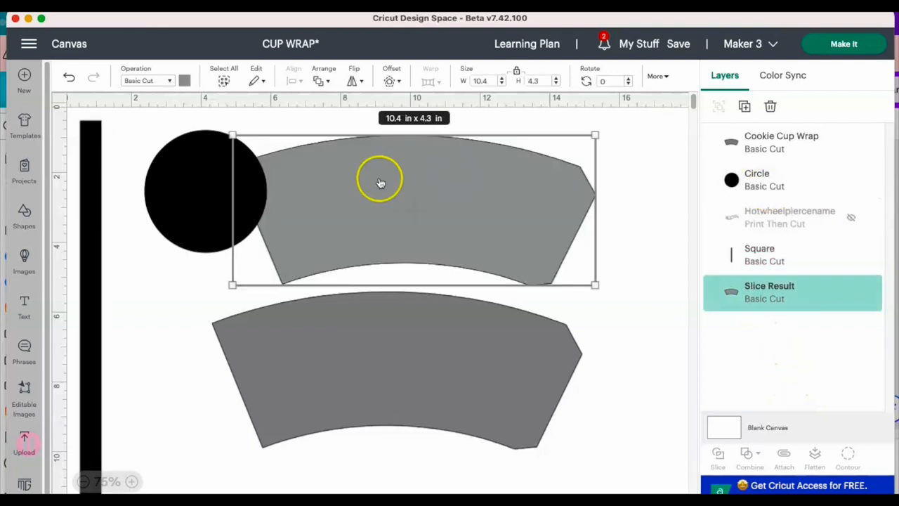
pyautogui.moveTo(565, 88)
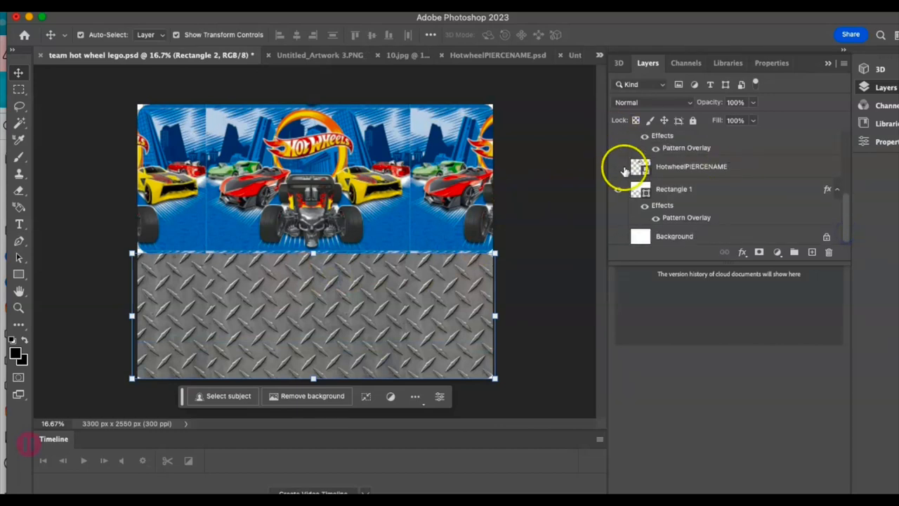
# Toggle the HotwheelPIERCENAME layer's visibility in the Photoshop Layers panel
pyautogui.click(619, 167)
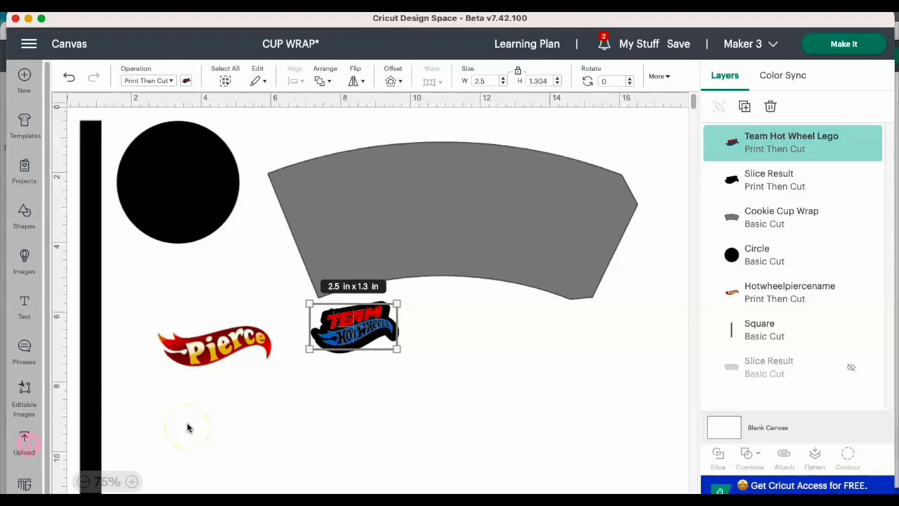
# Drag the Team Hot Wheels logo beneath the Pierce label
pyautogui.moveTo(353, 327); pyautogui.dragTo(218, 397)
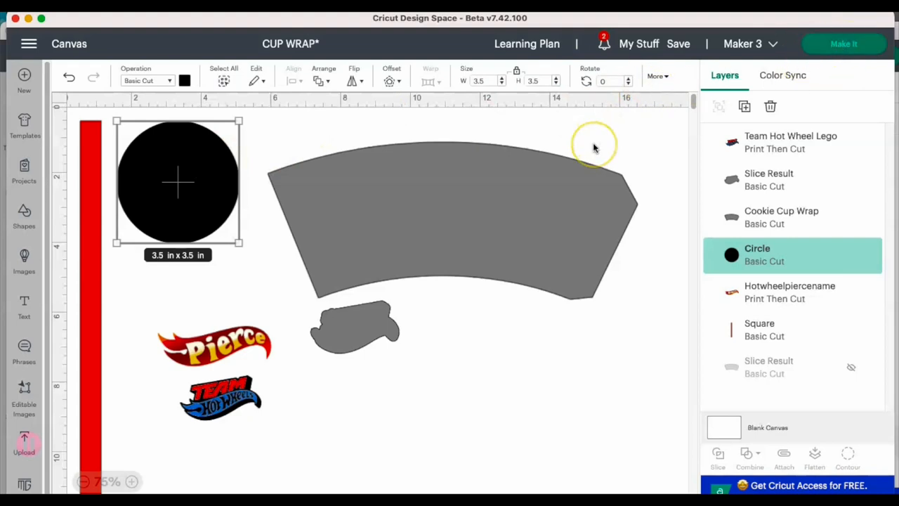
# Enter mat preparation and choose 8.5 x 11 in (Letter) as the print material size
pyautogui.click(843, 43)
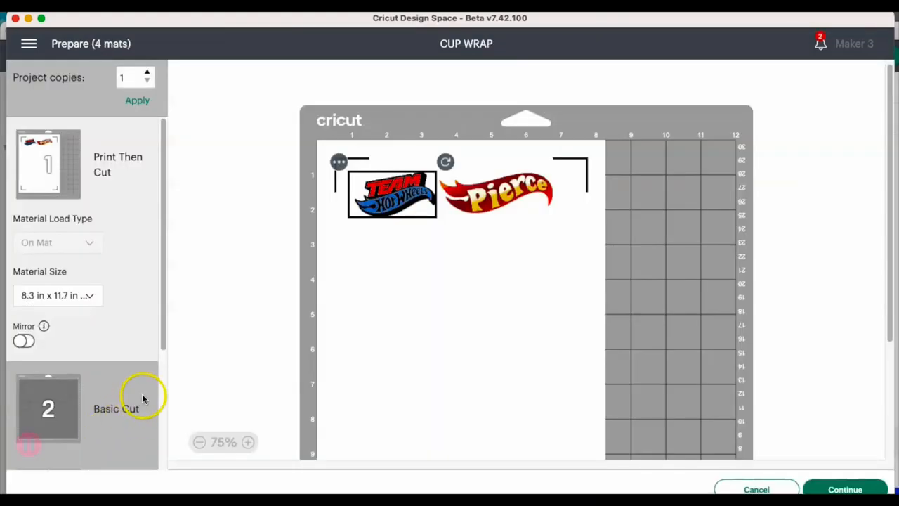
pyautogui.moveTo(155, 312)
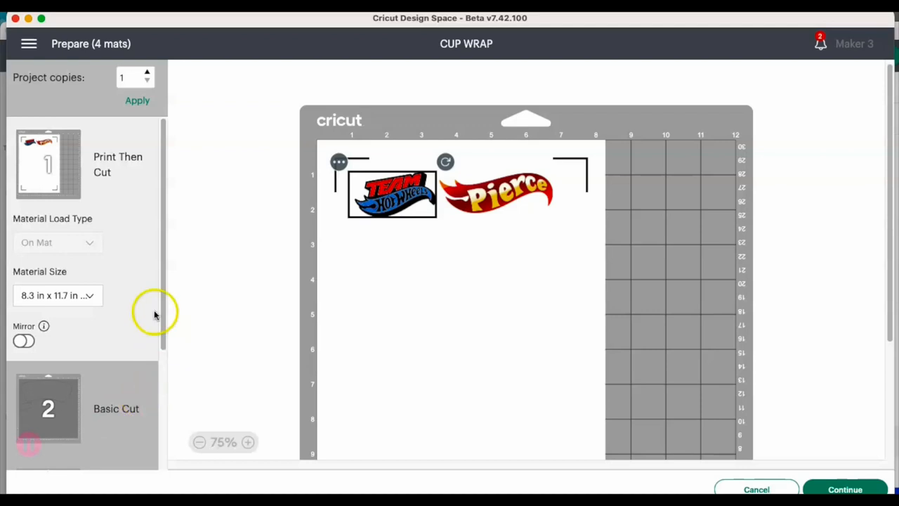
pyautogui.click(57, 295)
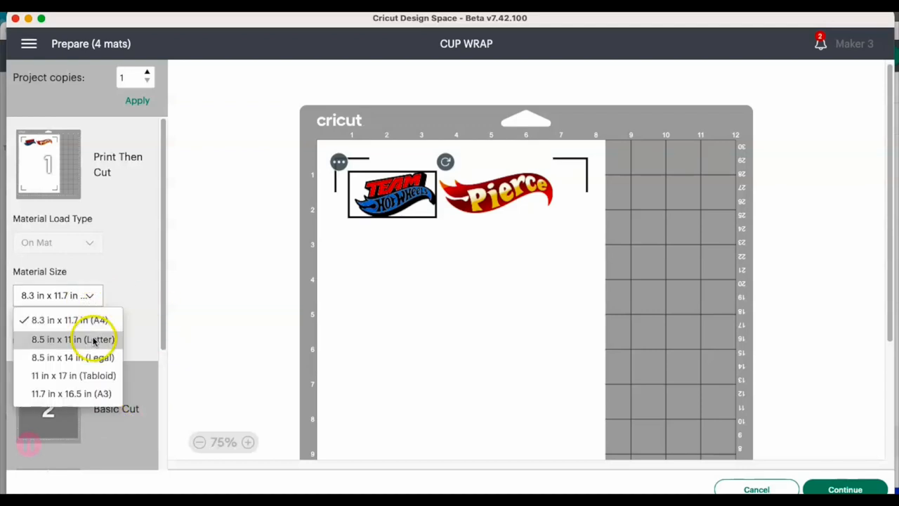
pyautogui.click(72, 340)
pyautogui.write('6')
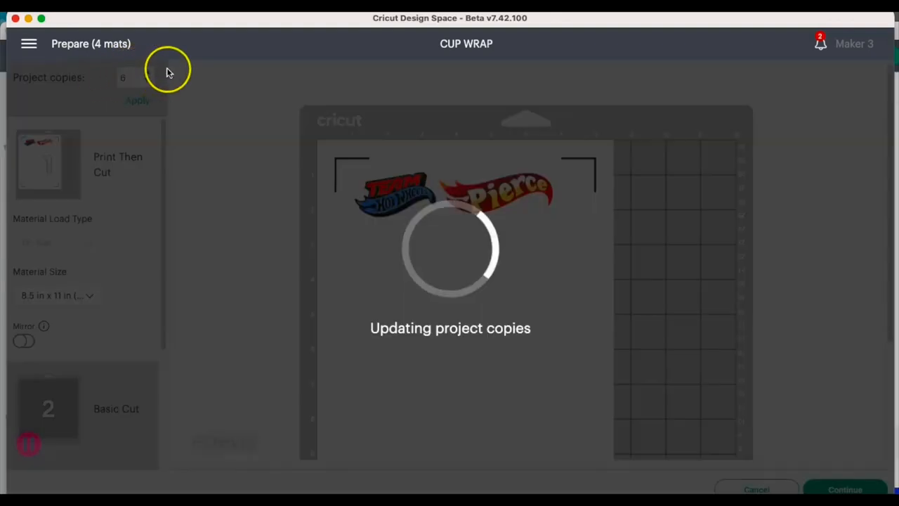
pyautogui.moveTo(232, 224)
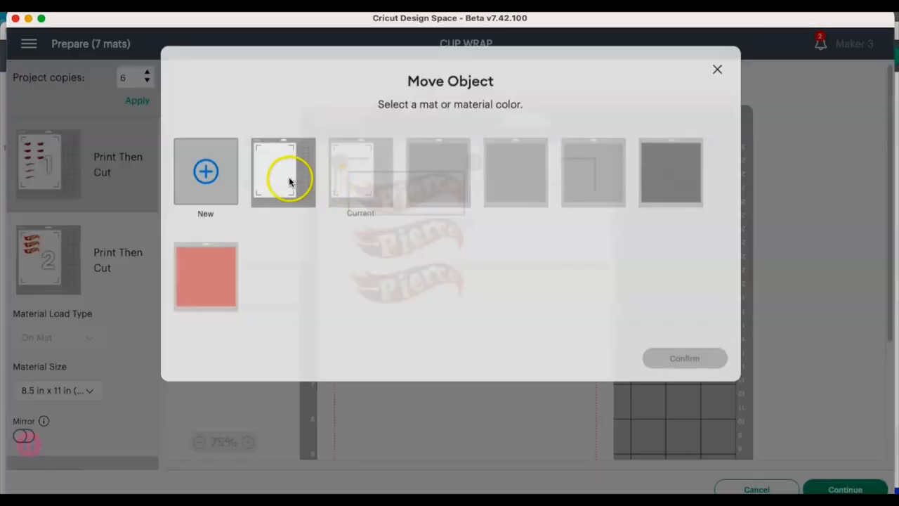
# Move the Pierce labels onto print mat 1 and shift the Team logos clear of them
pyautogui.click(284, 173)
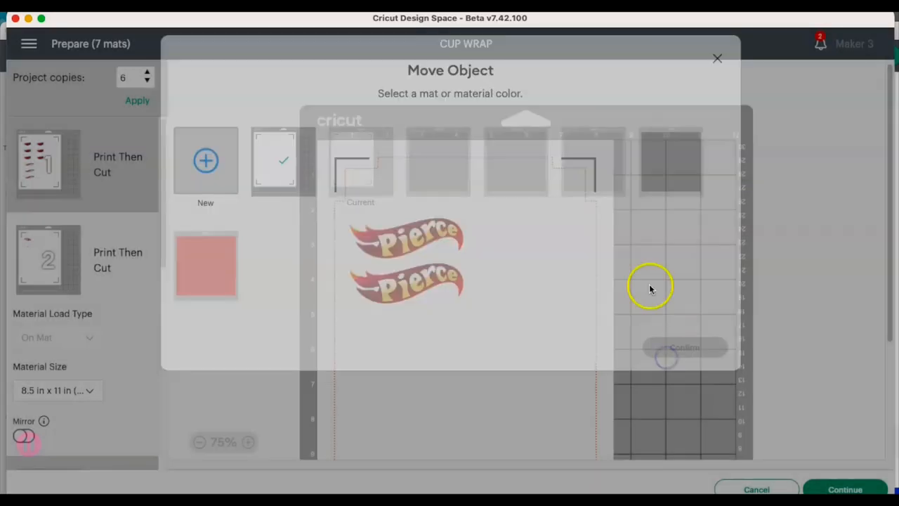
pyautogui.click(718, 58)
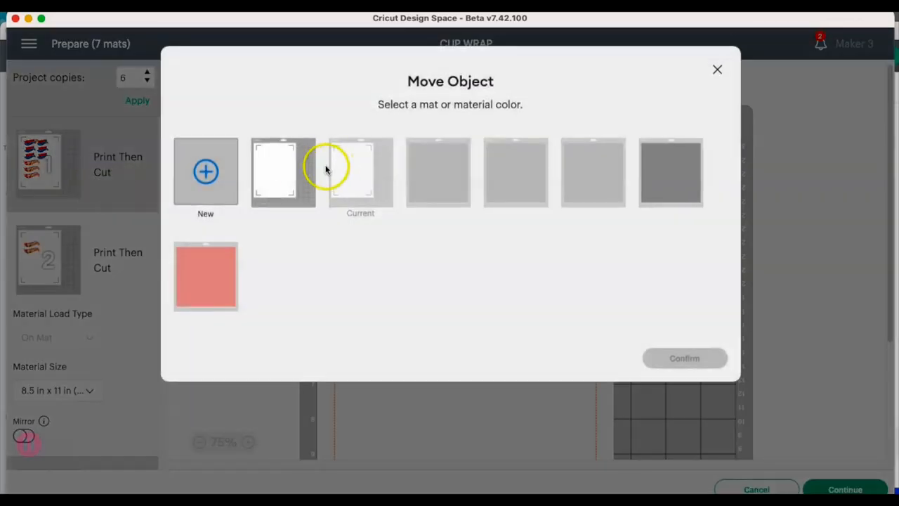
pyautogui.click(717, 69)
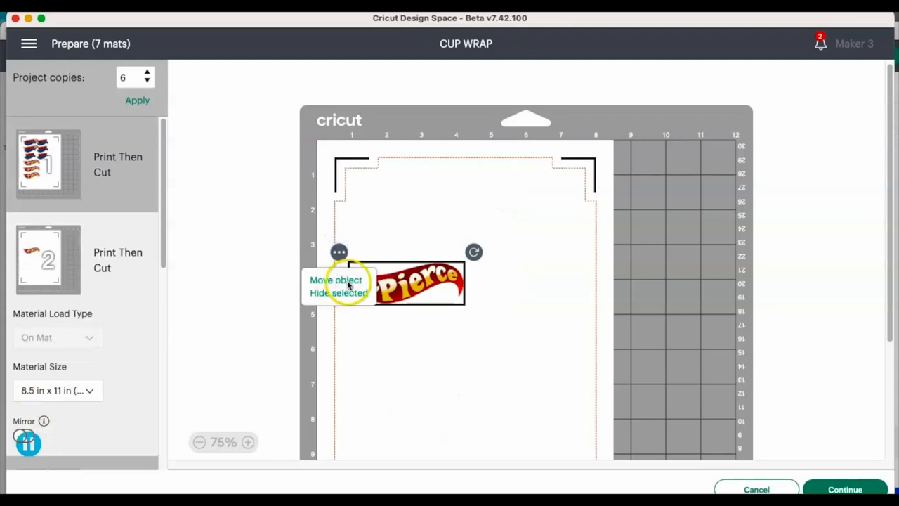
pyautogui.click(340, 293)
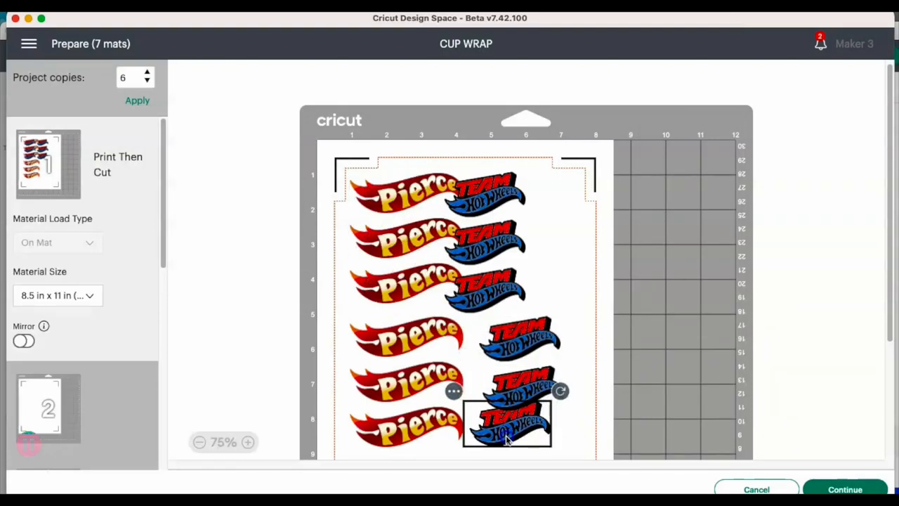
pyautogui.moveTo(507, 422); pyautogui.dragTo(521, 190)
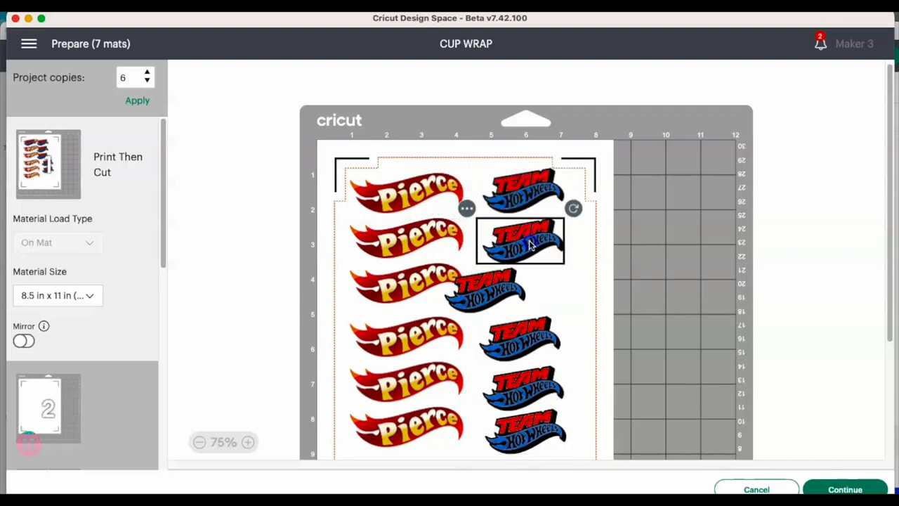
pyautogui.moveTo(523, 241); pyautogui.dragTo(524, 290)
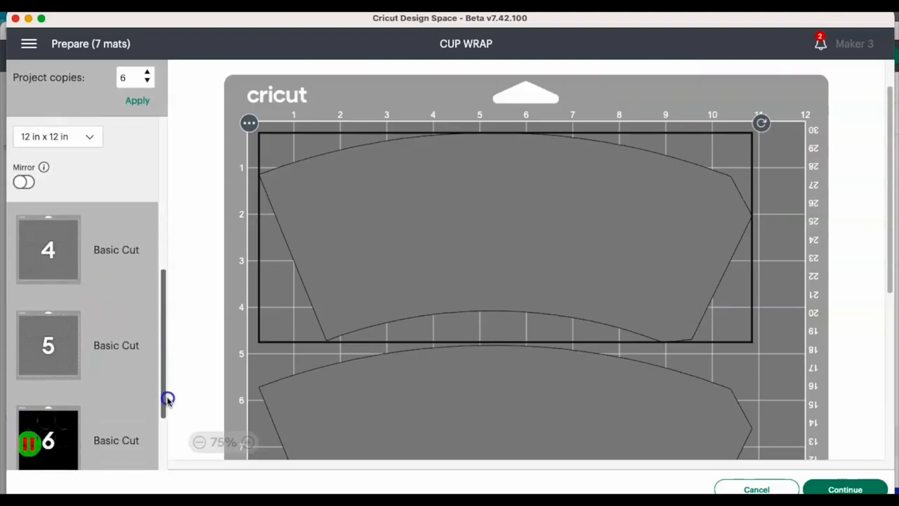
# Set the cup wrap cut mat's material to 8.3 x 11.7 in (A4) and review the mats
pyautogui.click(56, 137)
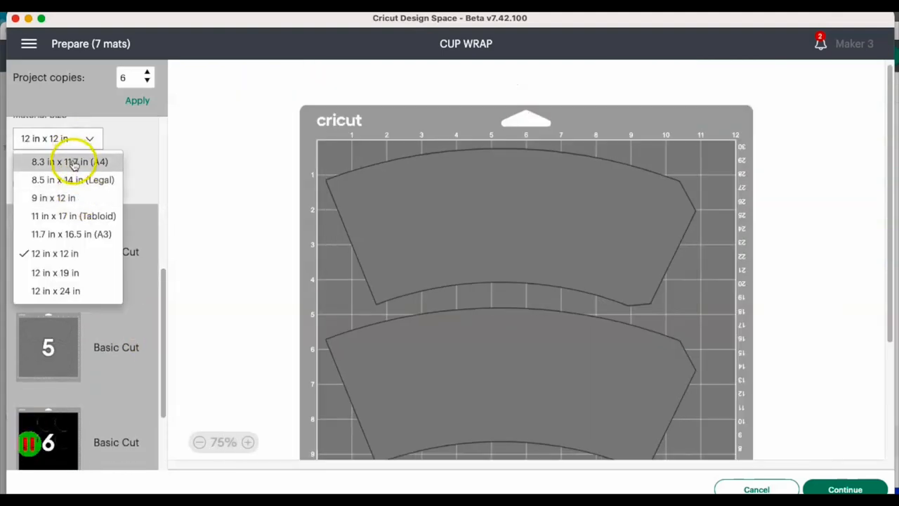
pyautogui.click(70, 161)
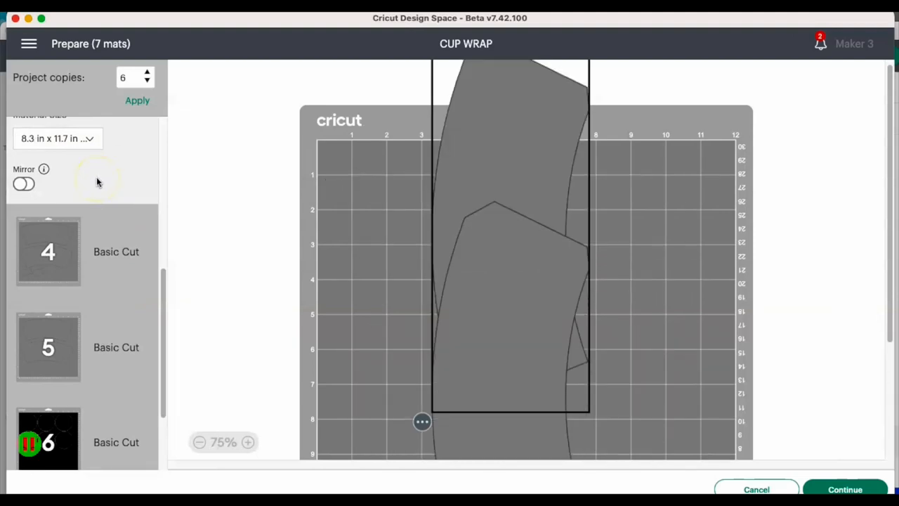
pyautogui.moveTo(105, 169)
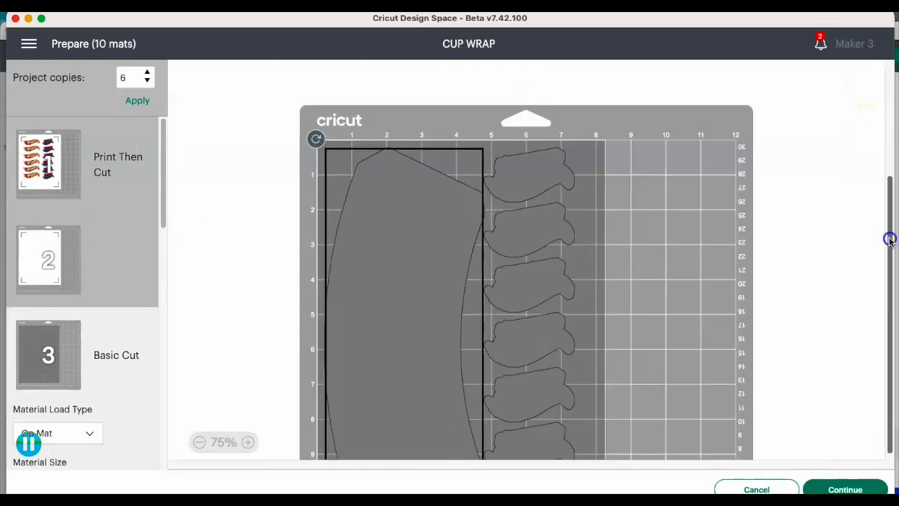
pyautogui.scroll(-3)
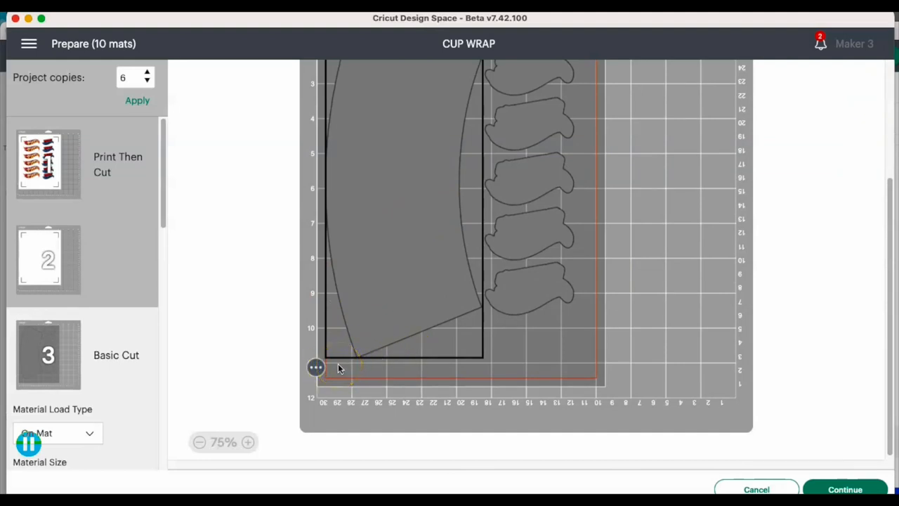
# Print the name label sheet through the system dialog and choose Heavy Cardstock – 100 lb base material
pyautogui.click(845, 489)
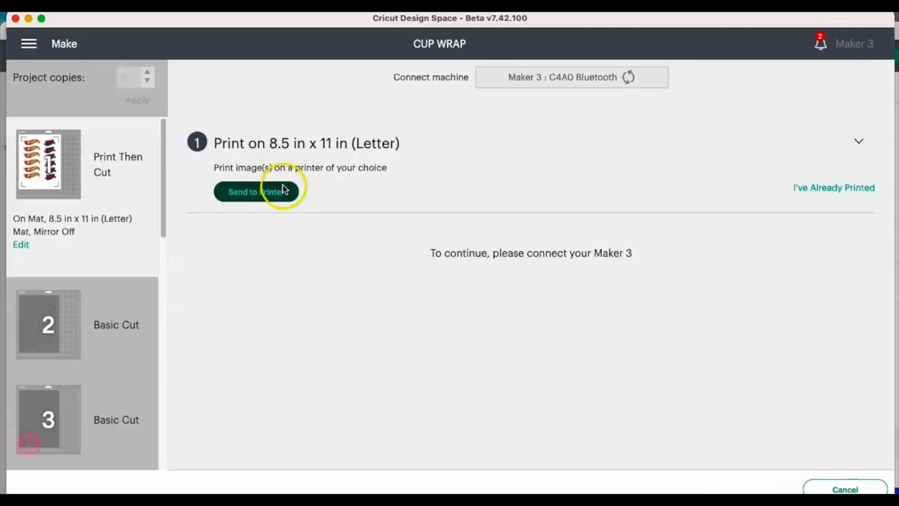
pyautogui.click(256, 191)
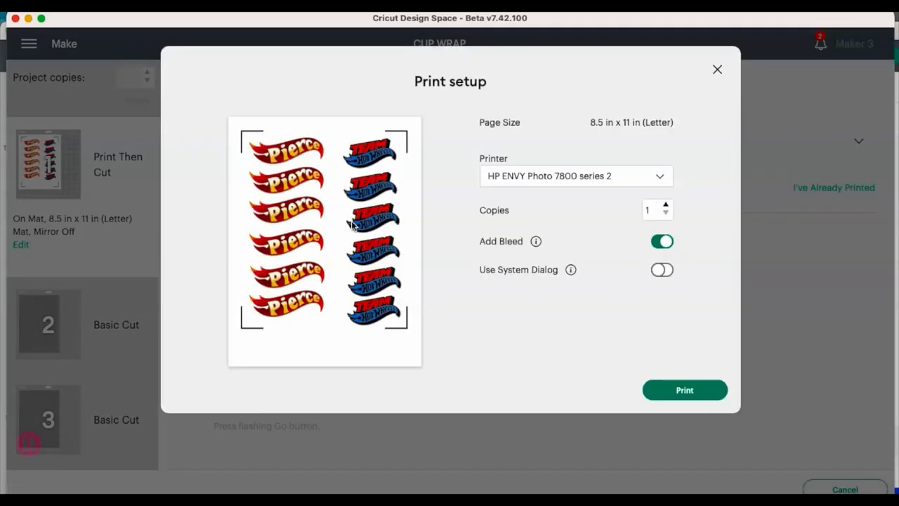
pyautogui.click(662, 269)
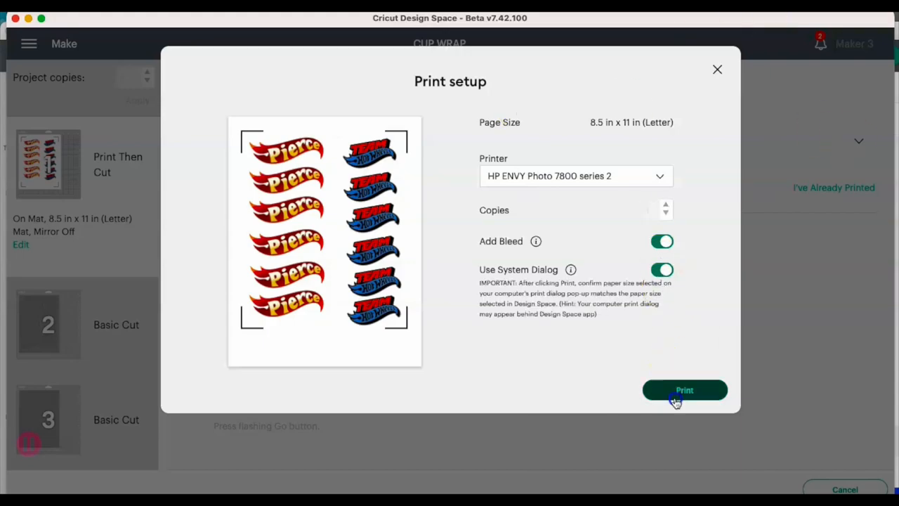
pyautogui.click(684, 390)
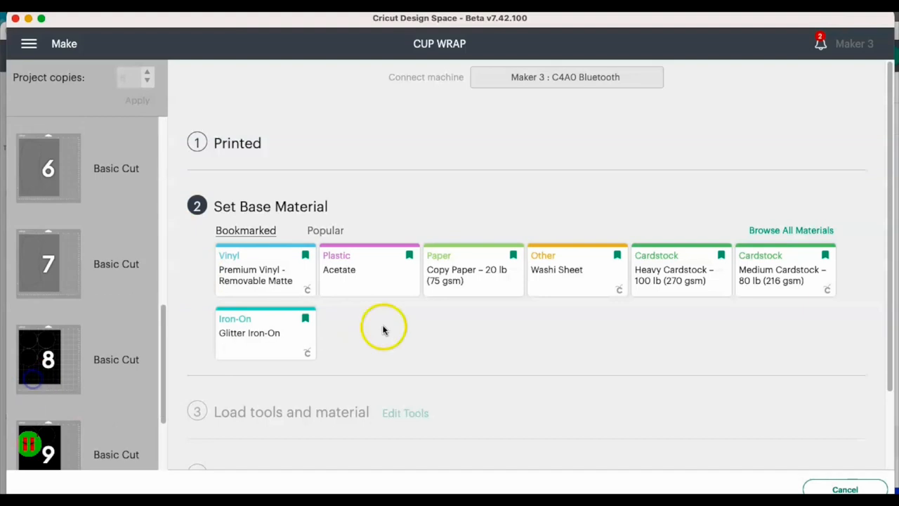
pyautogui.click(679, 270)
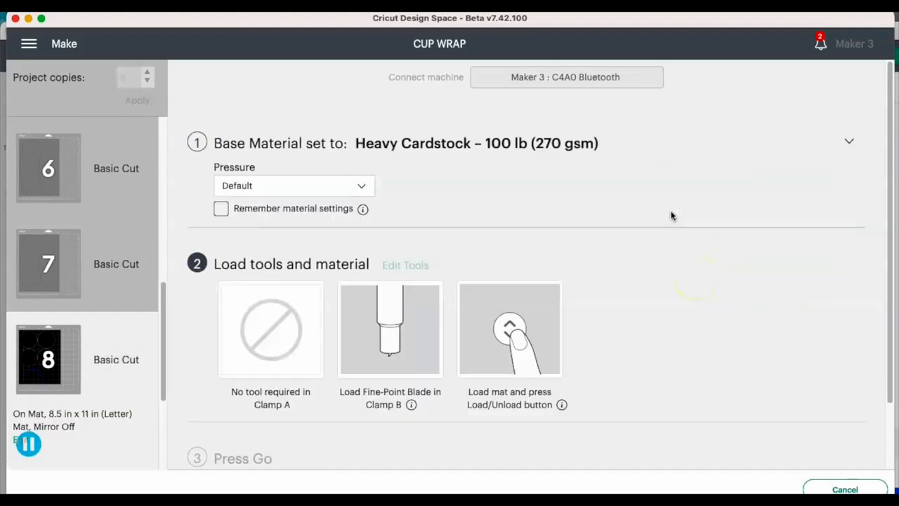